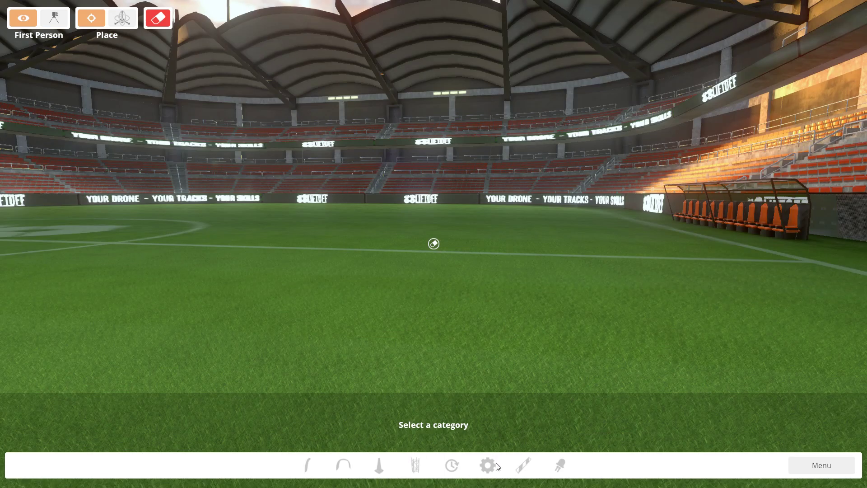
mouse_move(144, 50)
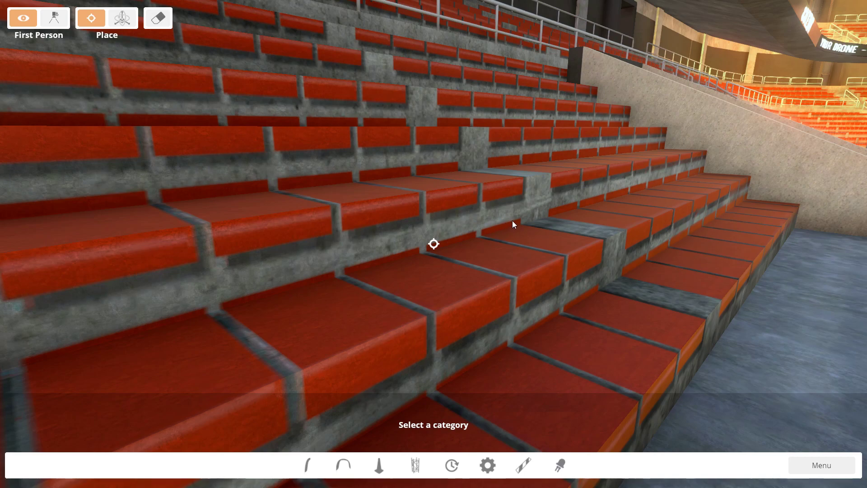
mouse_move(446, 176)
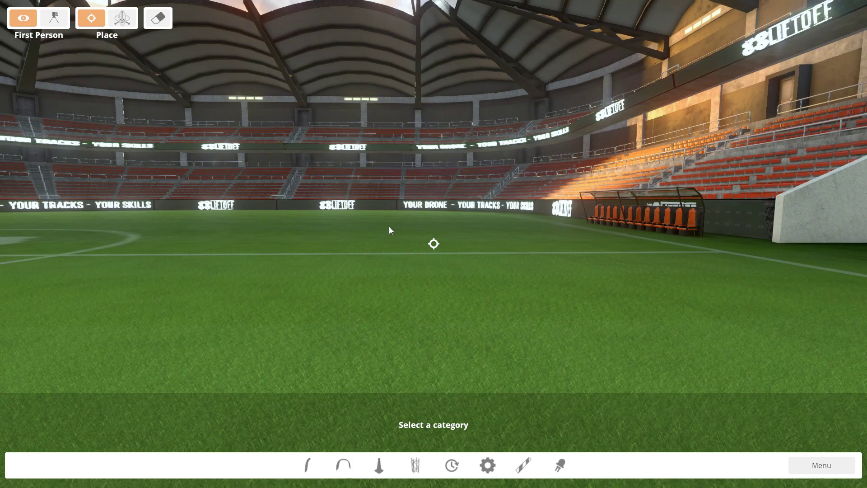
mouse_move(374, 222)
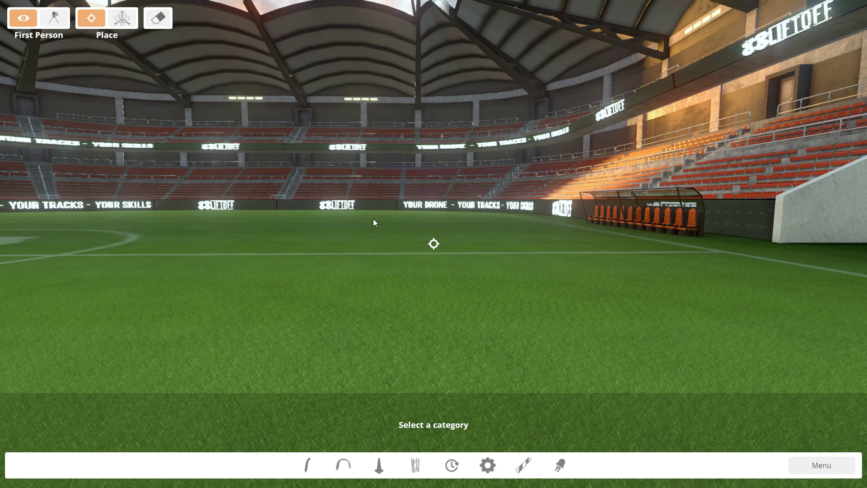
mouse_move(377, 387)
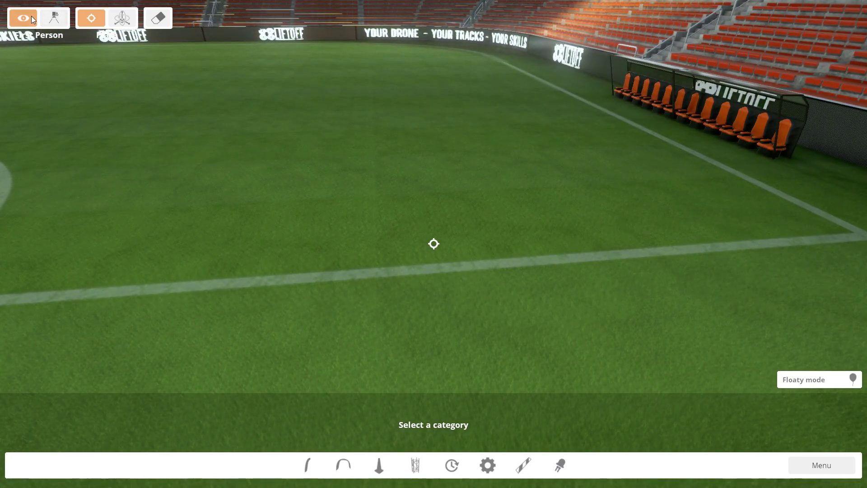
click(53, 18)
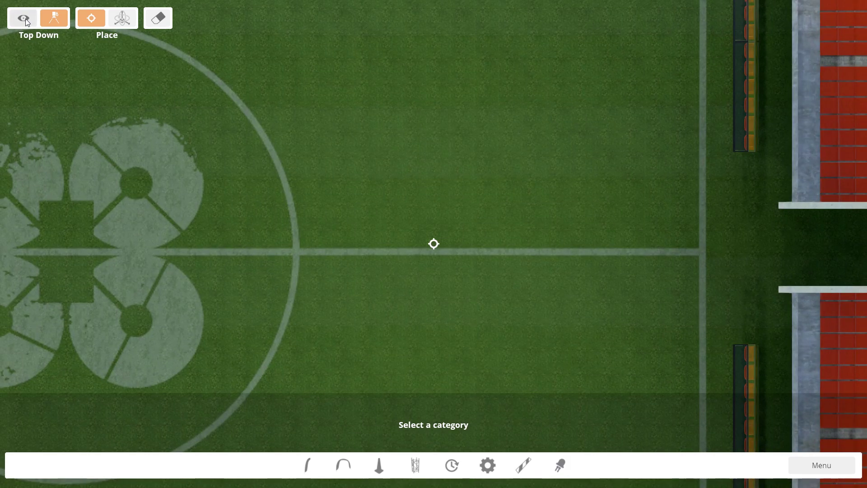
click(23, 17)
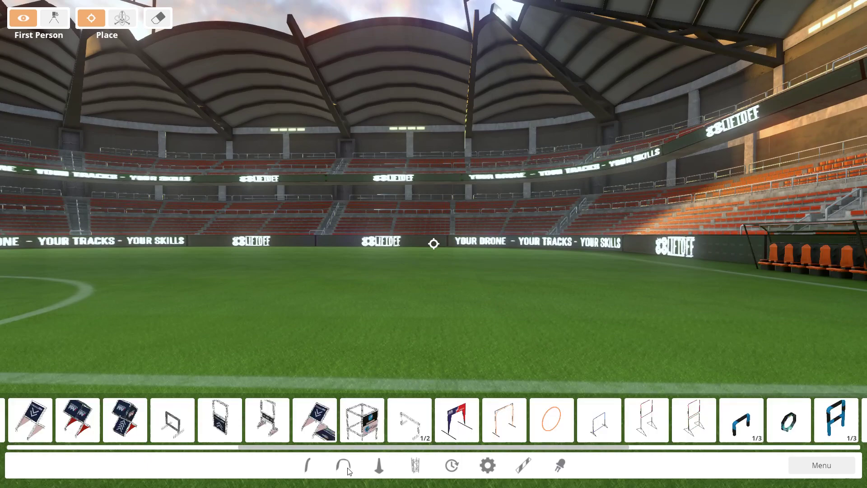
mouse_move(338, 460)
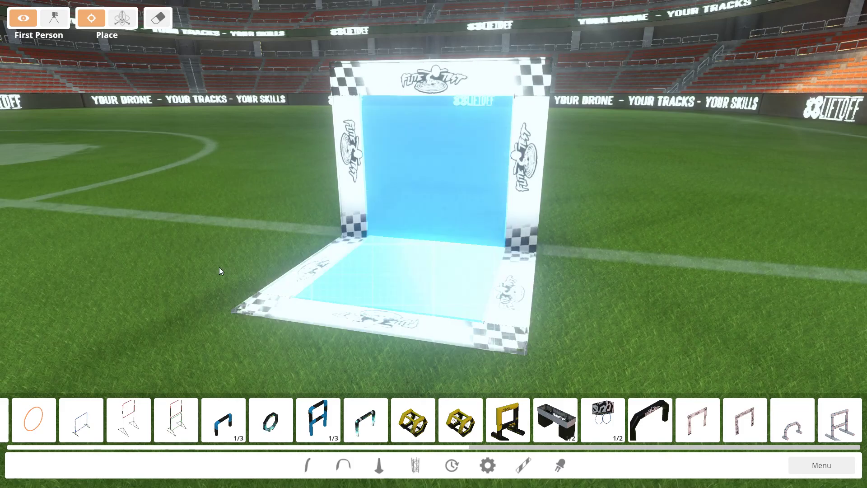
mouse_move(427, 278)
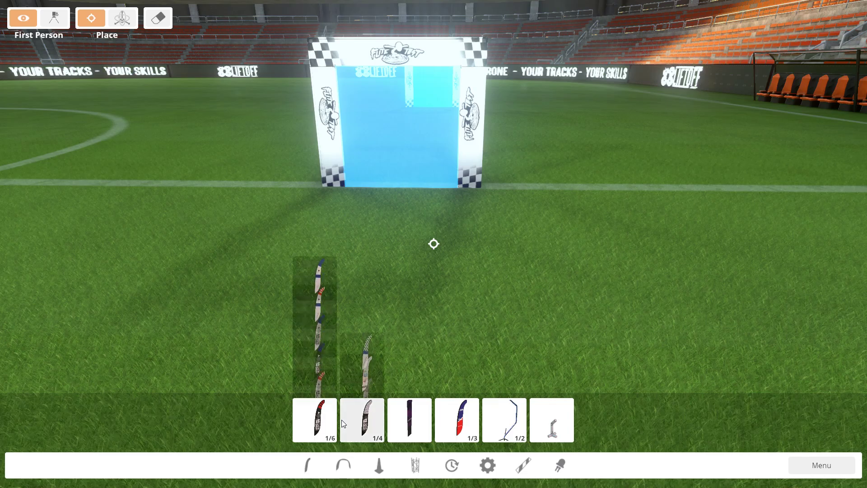
Select the tall flag banner from the Flags bar to plant on the pitch.
click(314, 421)
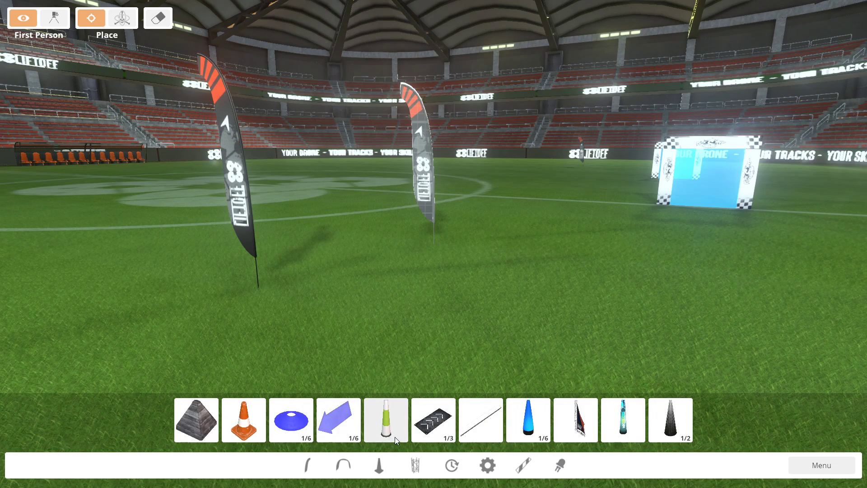
Choose the flat purple disc floor marker for the trail toward the gate.
click(290, 419)
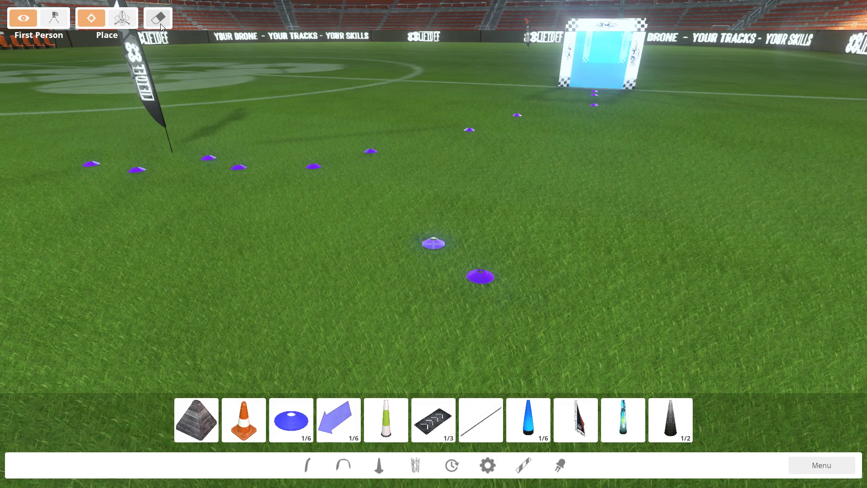
Erase the stray purple disc marker on the grass with the eraser tool.
click(157, 18)
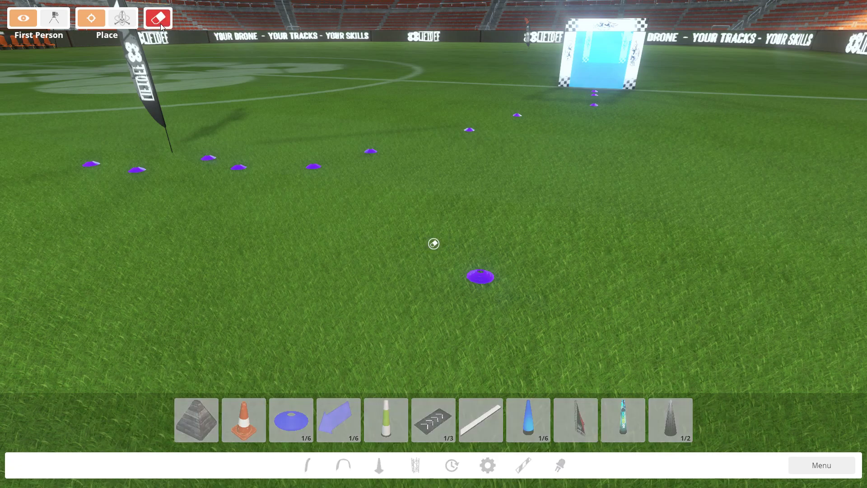
mouse_move(229, 140)
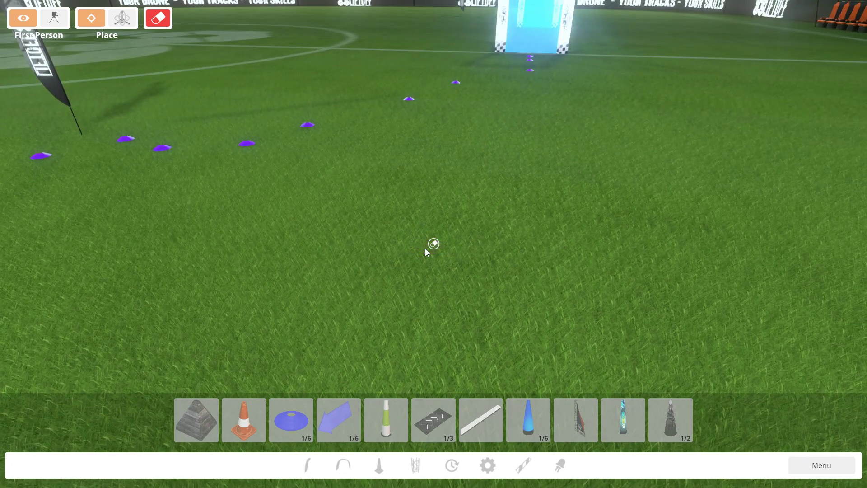
mouse_move(440, 251)
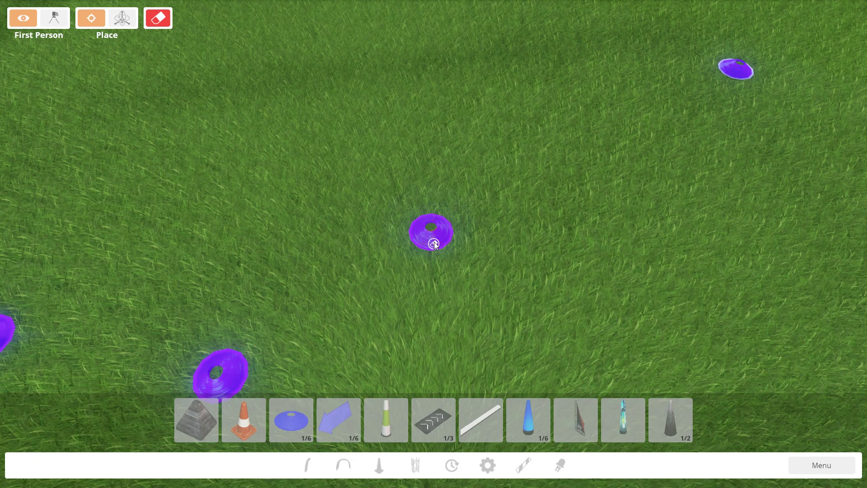
click(432, 232)
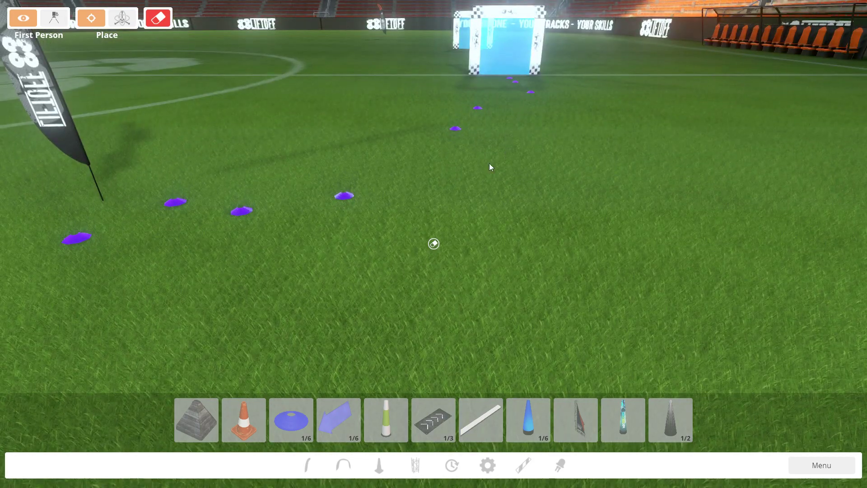
mouse_move(204, 126)
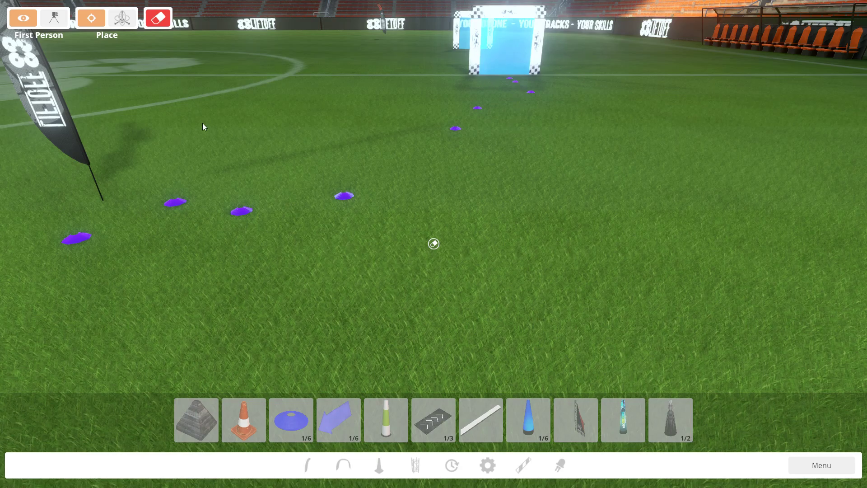
mouse_move(475, 93)
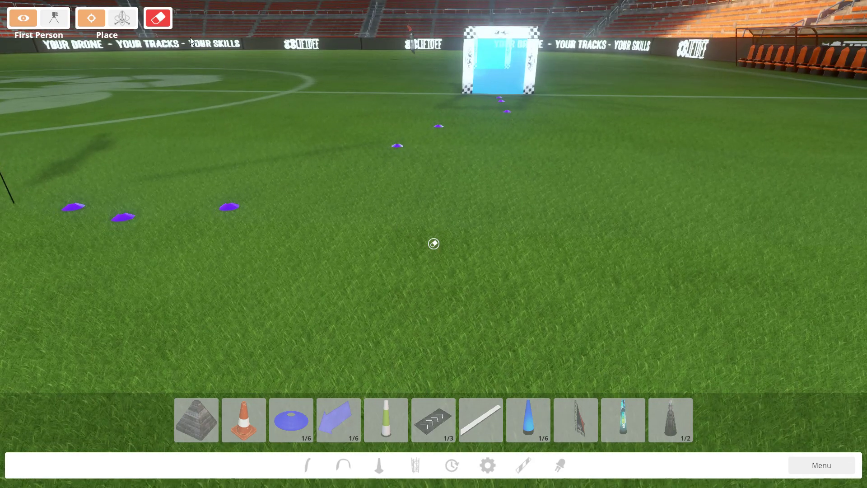
mouse_move(444, 307)
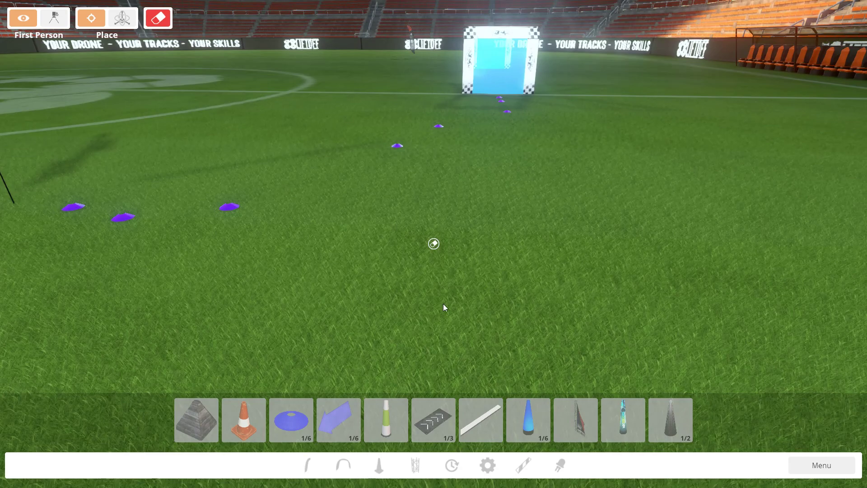
click(433, 419)
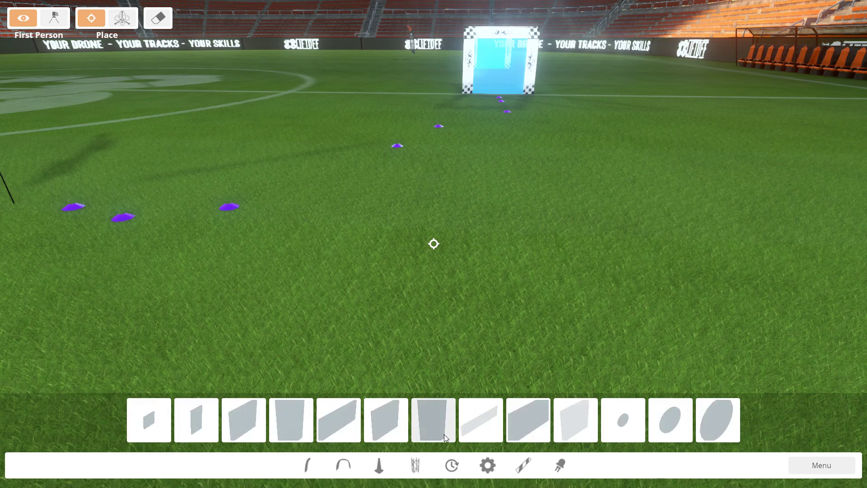
Place the checkered gate and a tall translucent blue panel behind it.
click(718, 420)
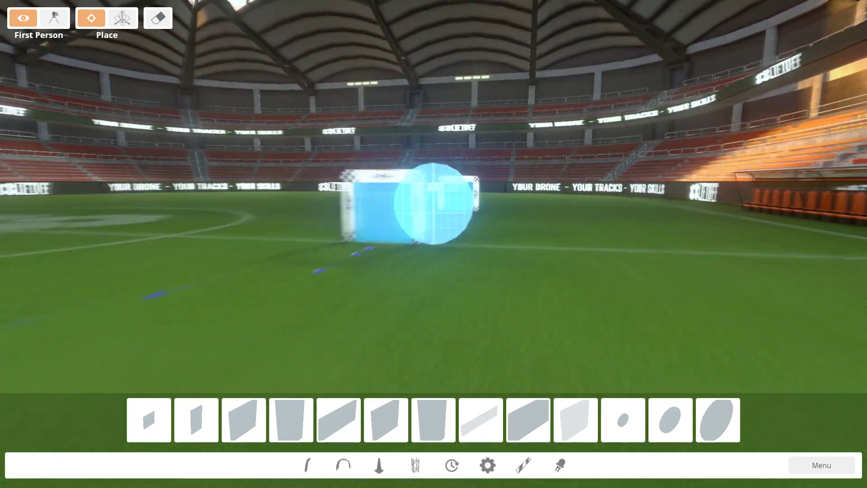
click(196, 420)
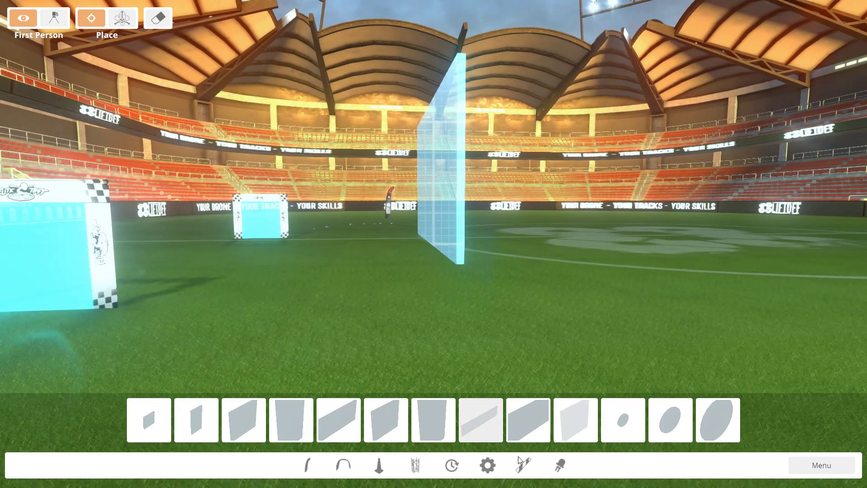
click(488, 465)
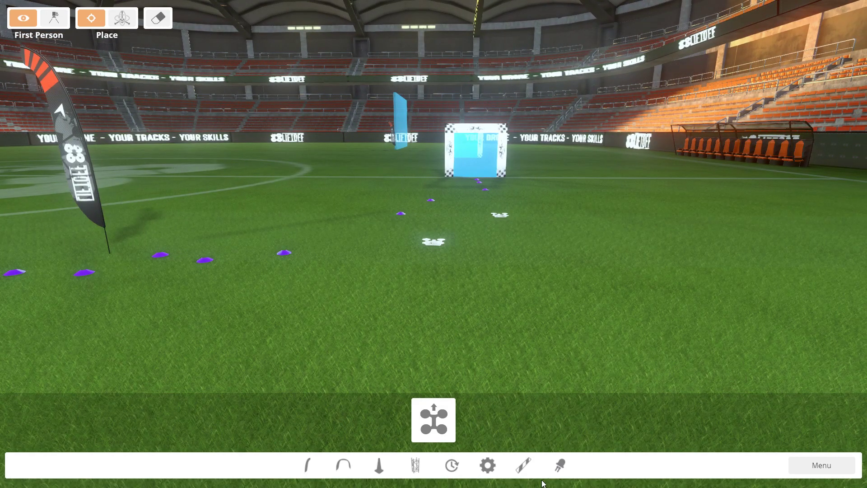
Pick the first glowing light-tube tile and start a curved strip near the gate.
click(433, 419)
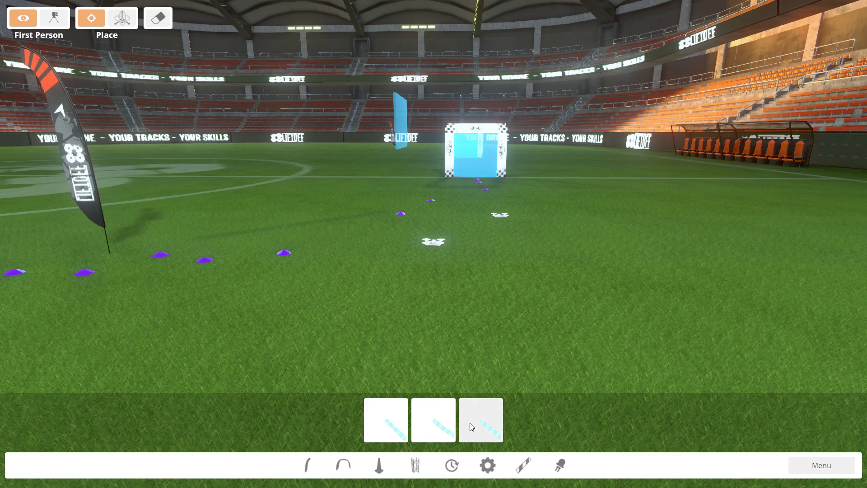
click(385, 419)
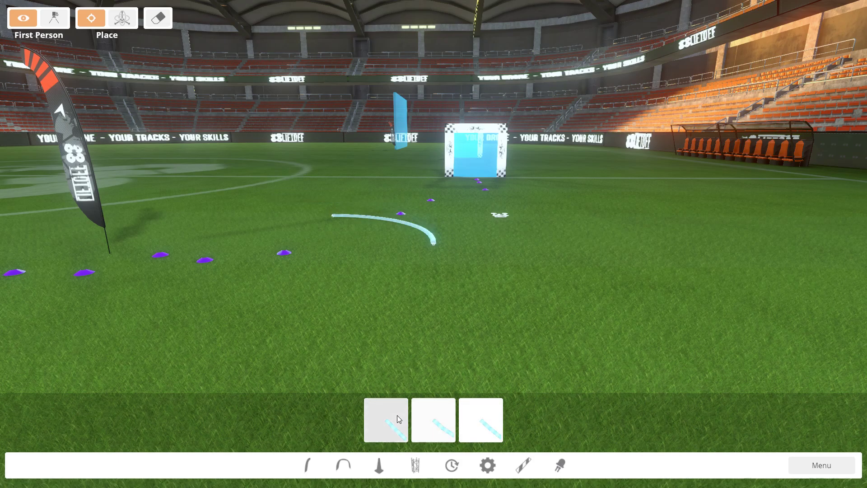
click(480, 419)
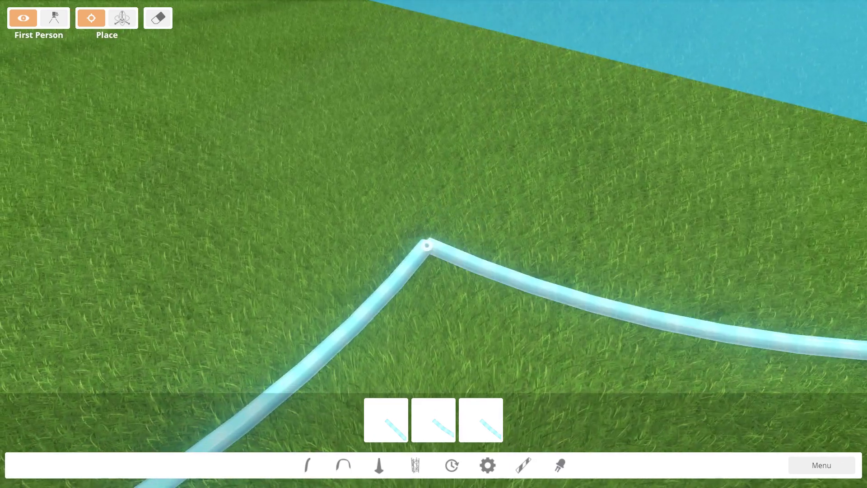
mouse_move(426, 267)
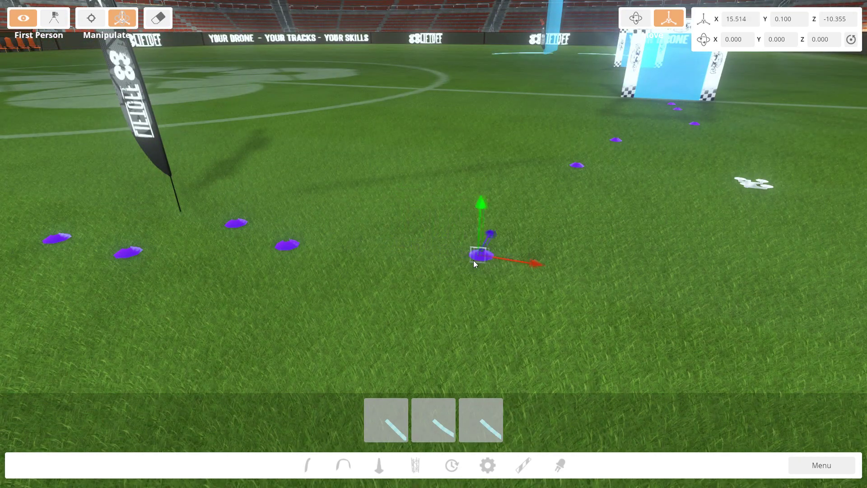
Drag a purple floor marker nearer the banner flag, raising it slightly above the grass.
drag(484, 254, 285, 242)
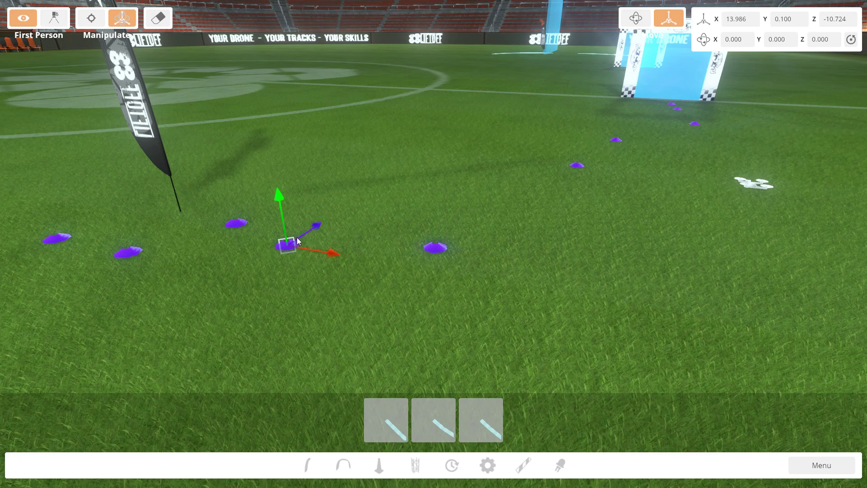
drag(285, 242, 302, 231)
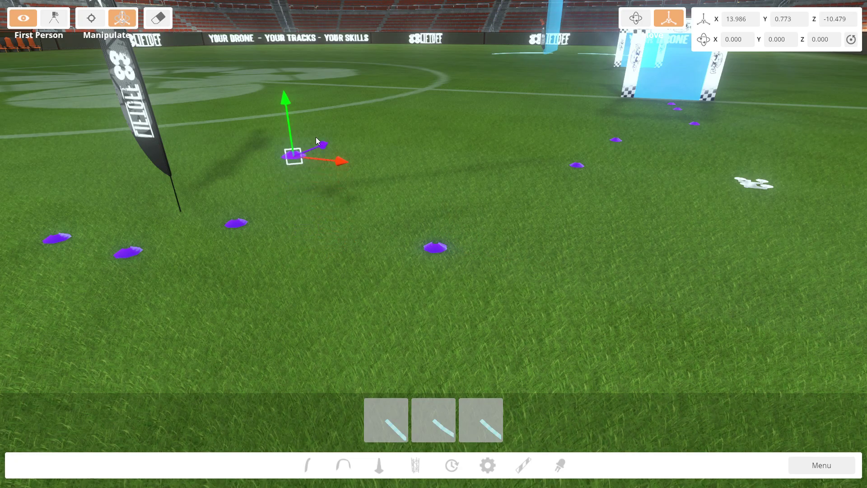
click(636, 18)
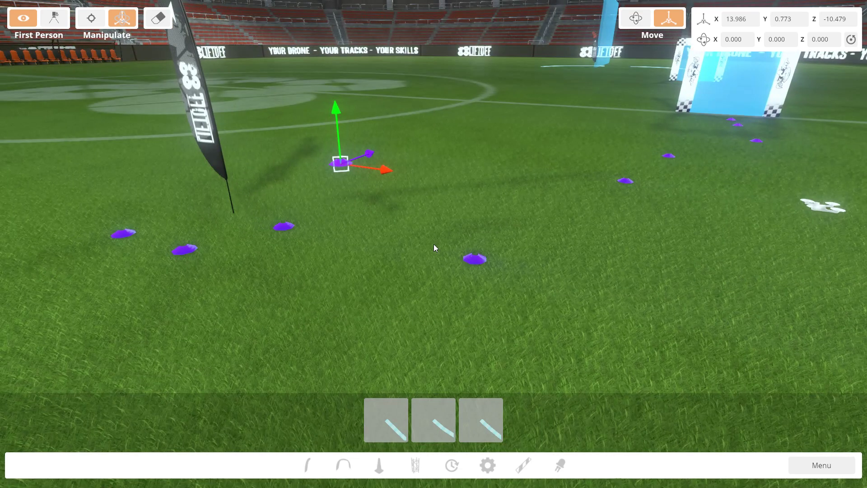
mouse_move(464, 251)
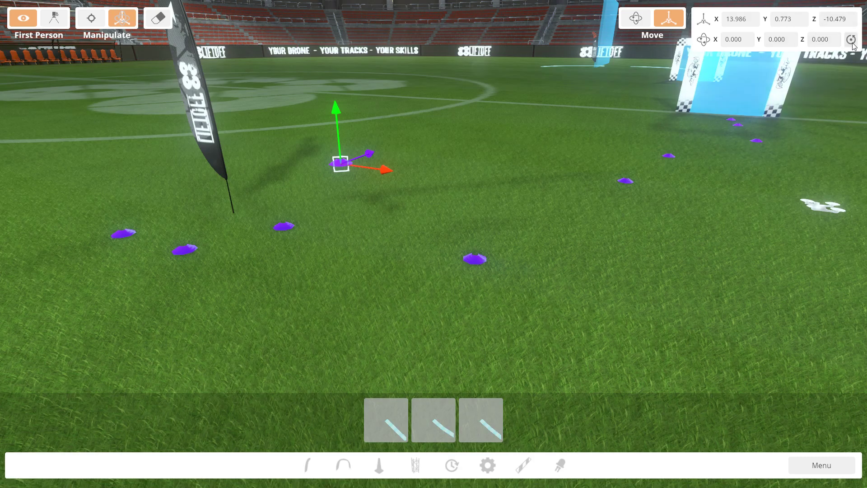
mouse_move(304, 153)
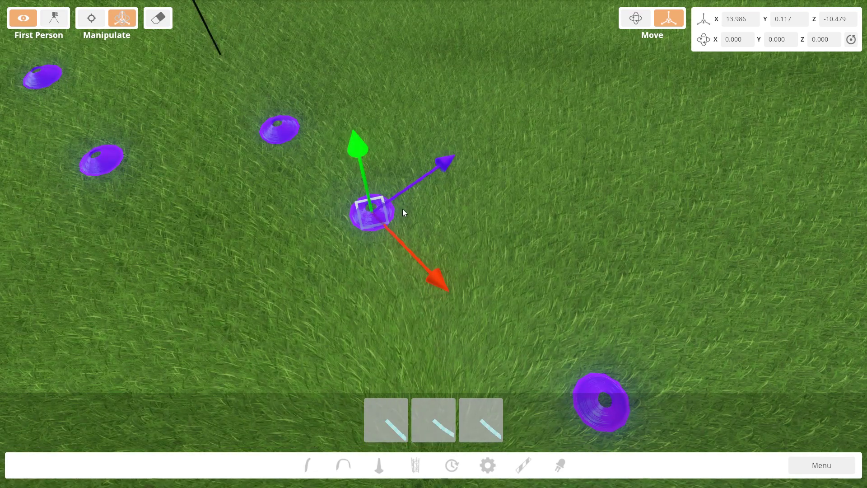
mouse_move(389, 208)
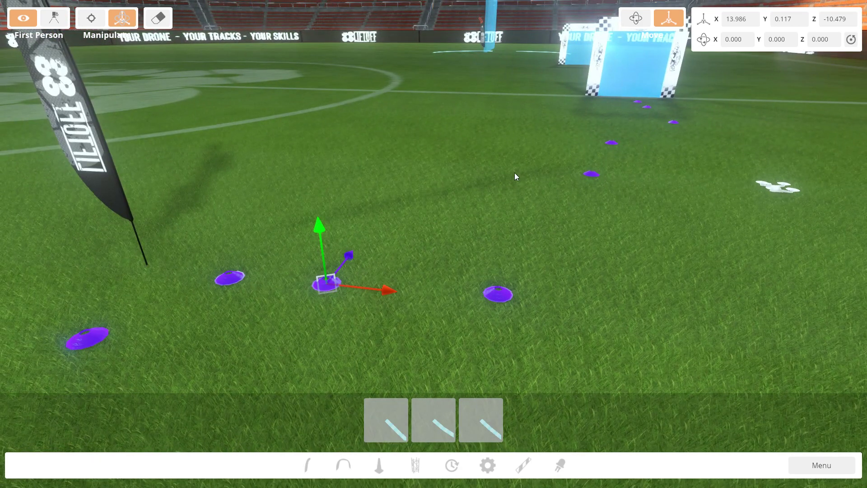
mouse_move(387, 293)
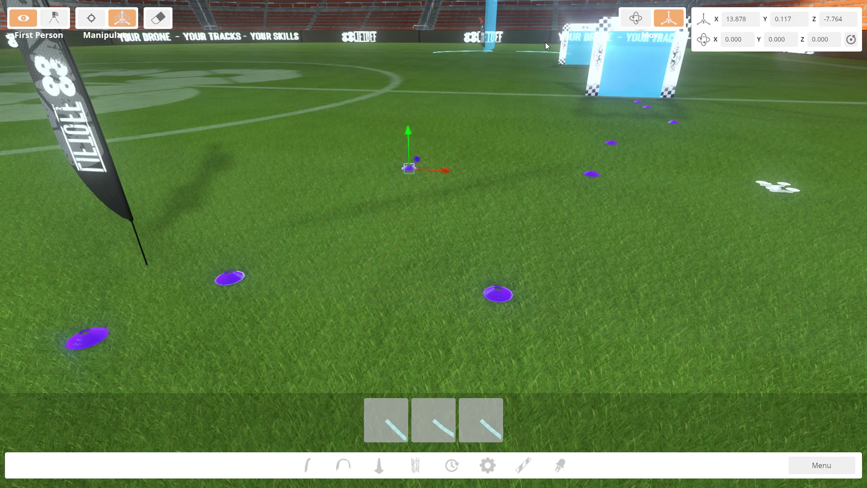
Drag the purple cone back into a row with the other markers by the banner flag.
drag(408, 168, 310, 281)
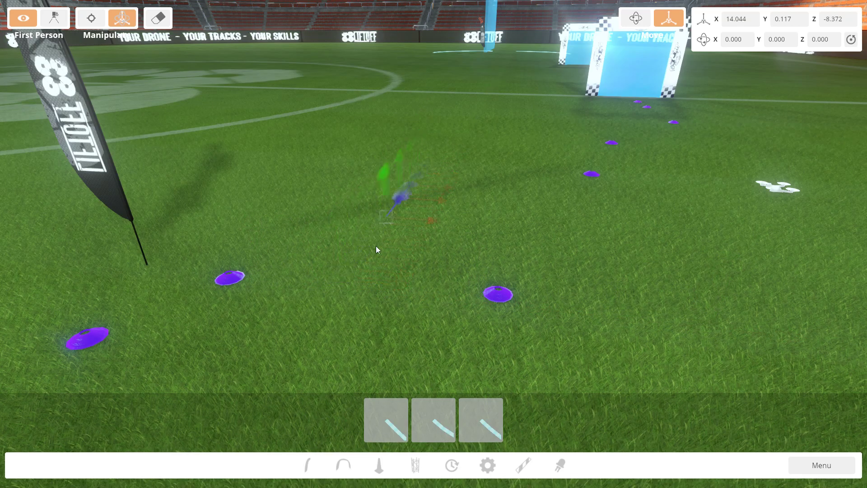
click(387, 216)
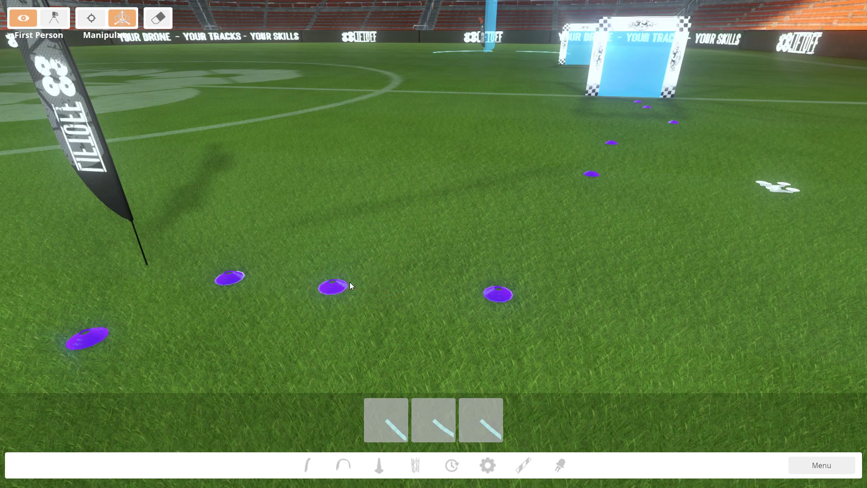
click(332, 286)
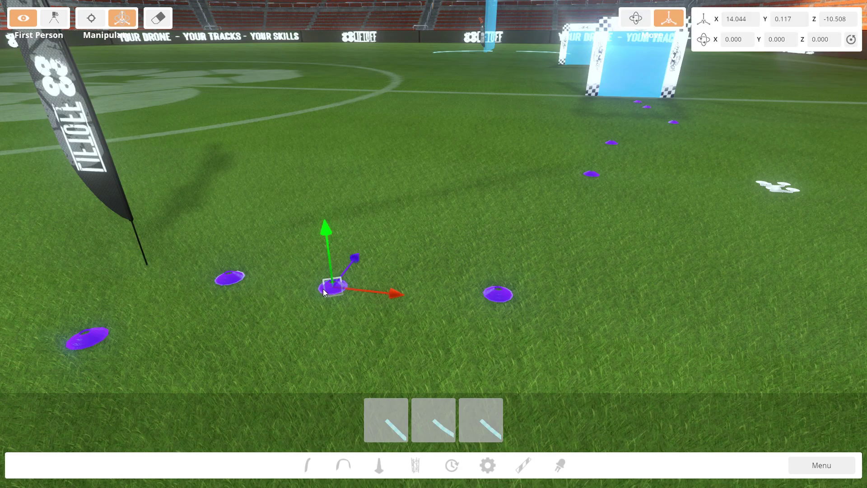
drag(326, 287, 387, 125)
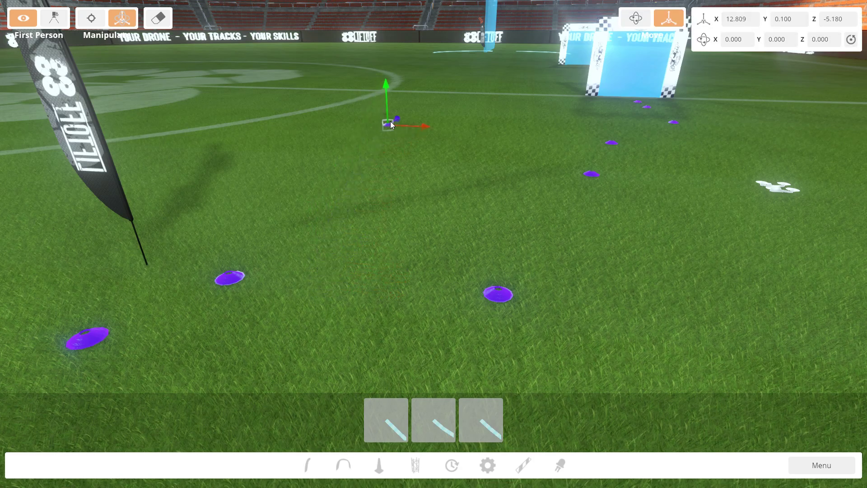
drag(387, 124, 368, 260)
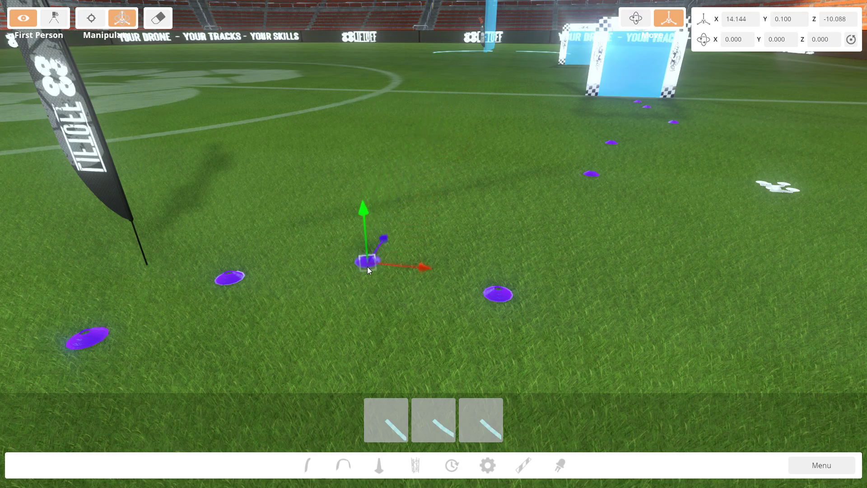
drag(362, 260, 196, 273)
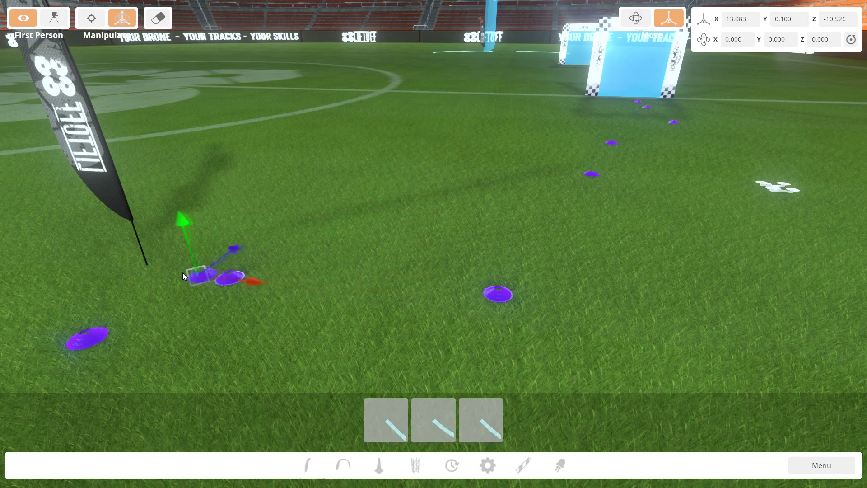
drag(199, 274, 355, 276)
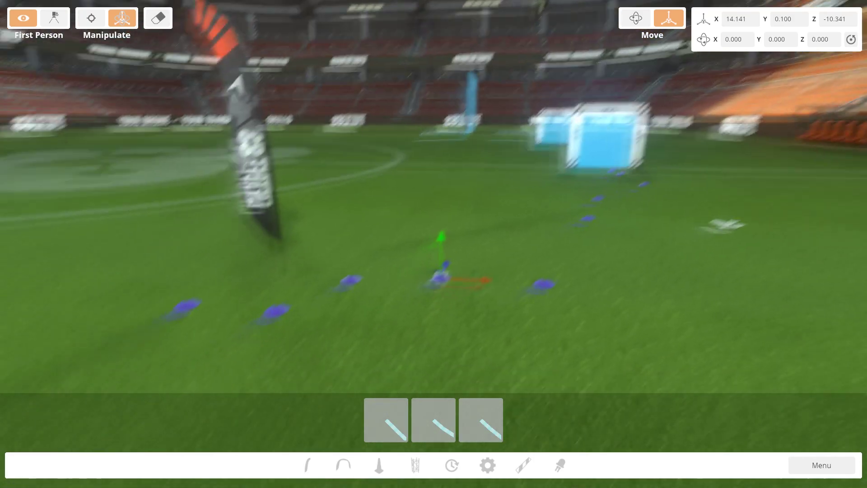
click(635, 18)
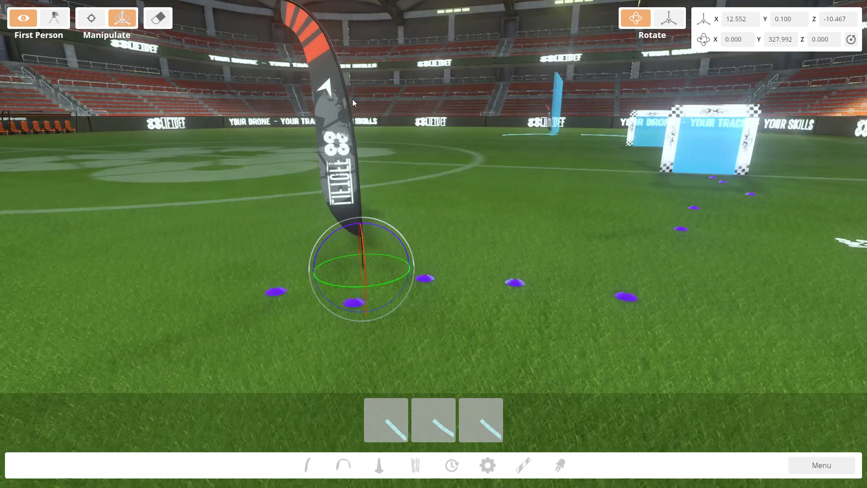
Open the track editor menu for DaveTrackTest.
click(91, 18)
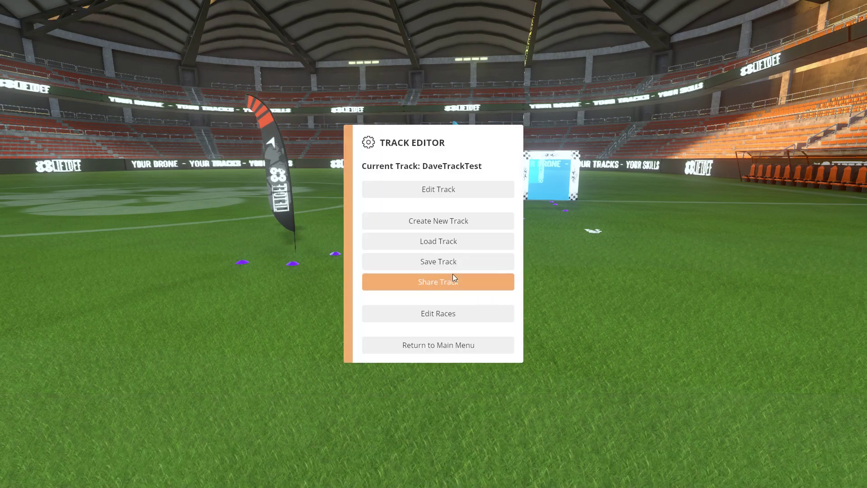
mouse_move(438, 261)
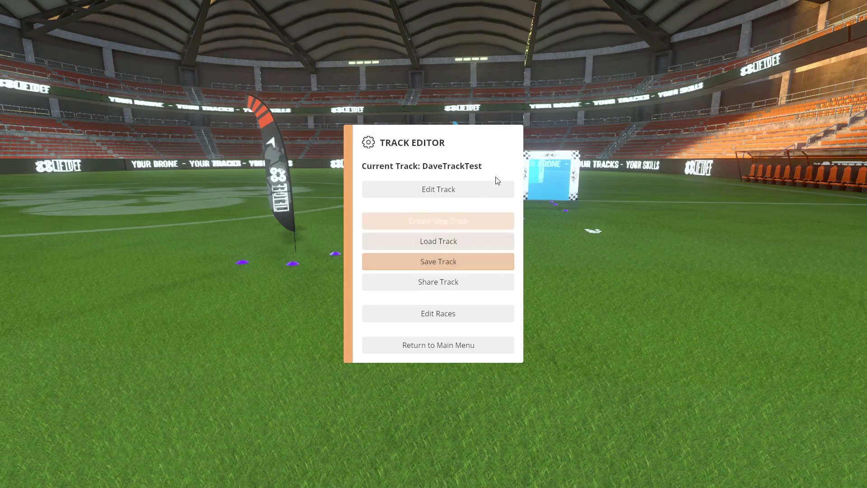
Save the DaveTrackTest track from the track menu.
click(437, 190)
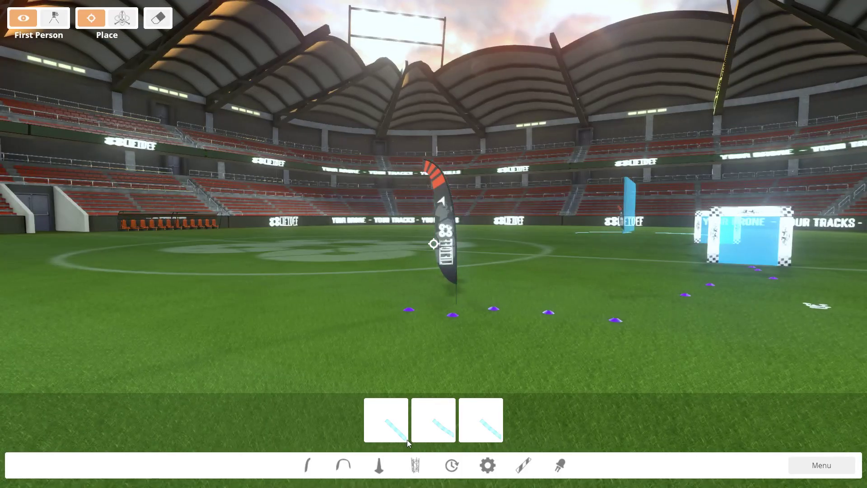
mouse_move(142, 24)
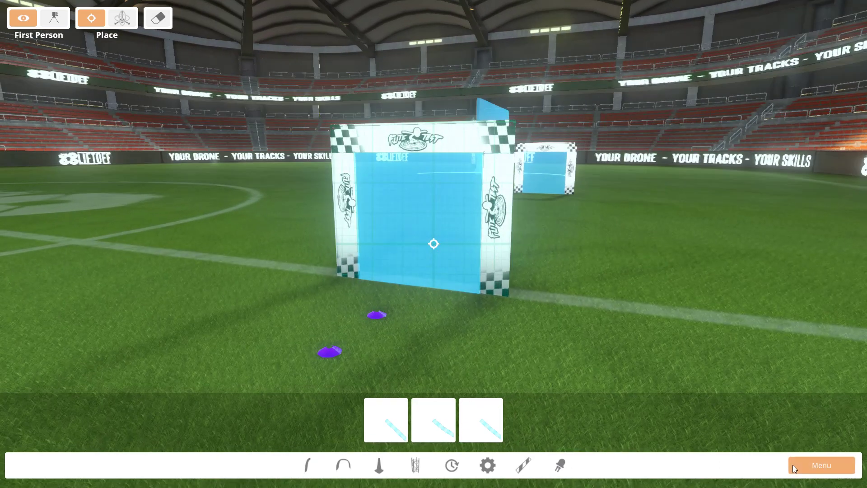
Create a new race named DavesTestRace through Edit Races and confirm the name.
click(821, 465)
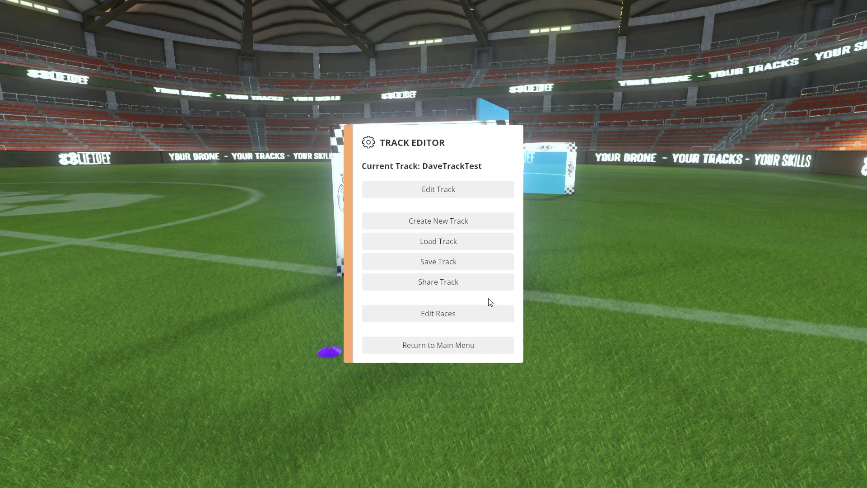
mouse_move(438, 313)
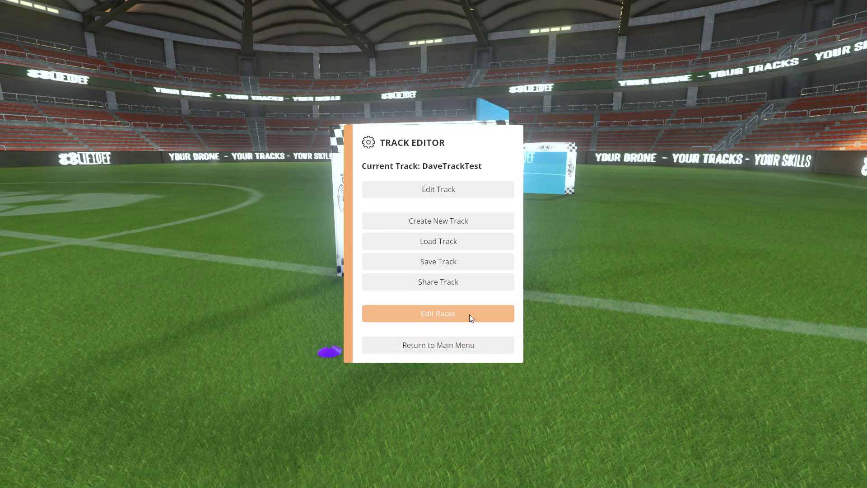
click(437, 313)
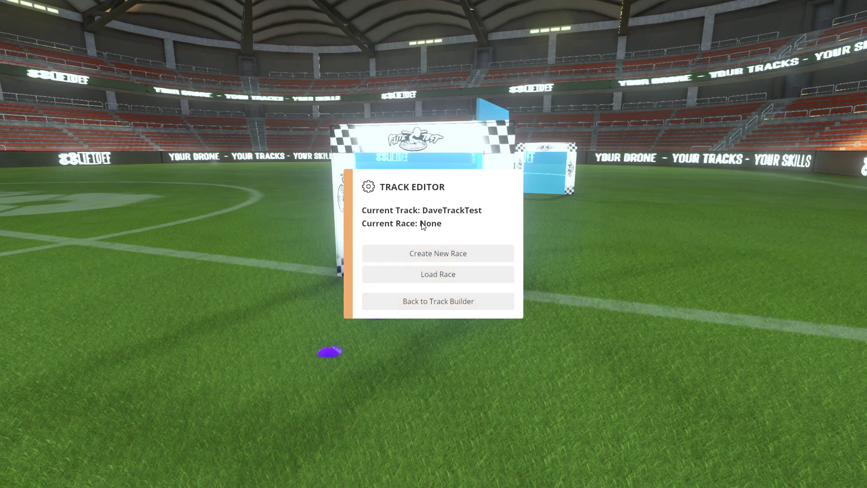
mouse_move(434, 251)
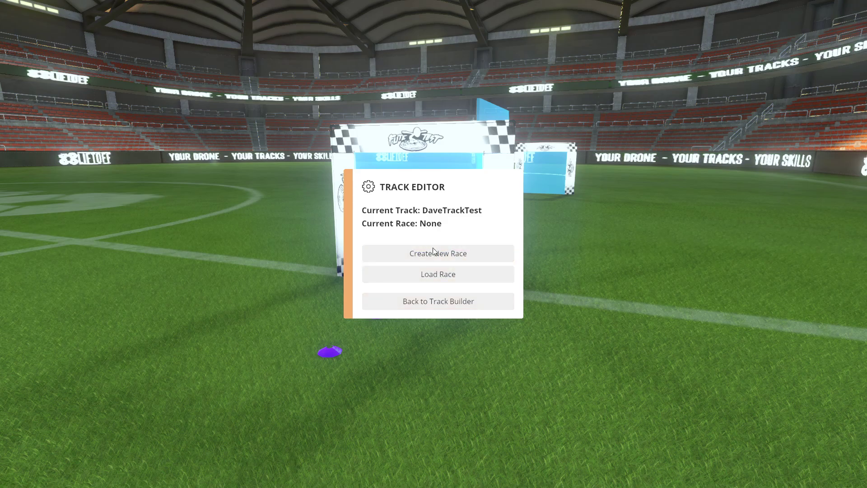
mouse_move(438, 253)
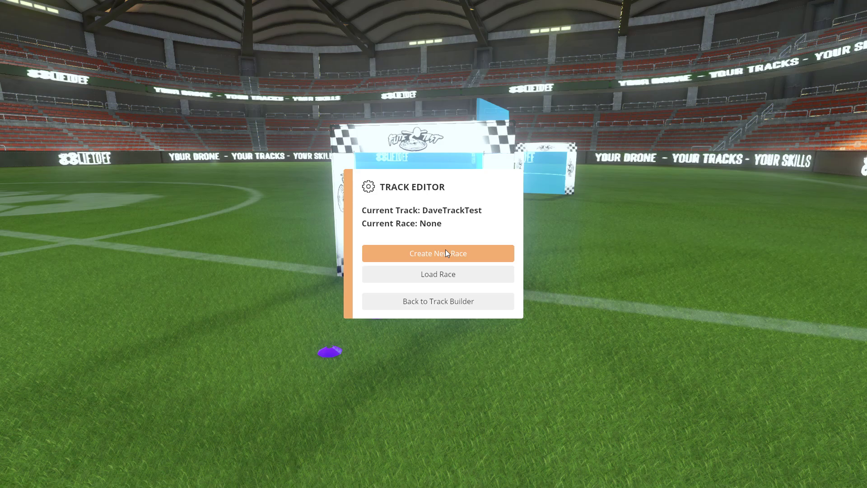
click(438, 254)
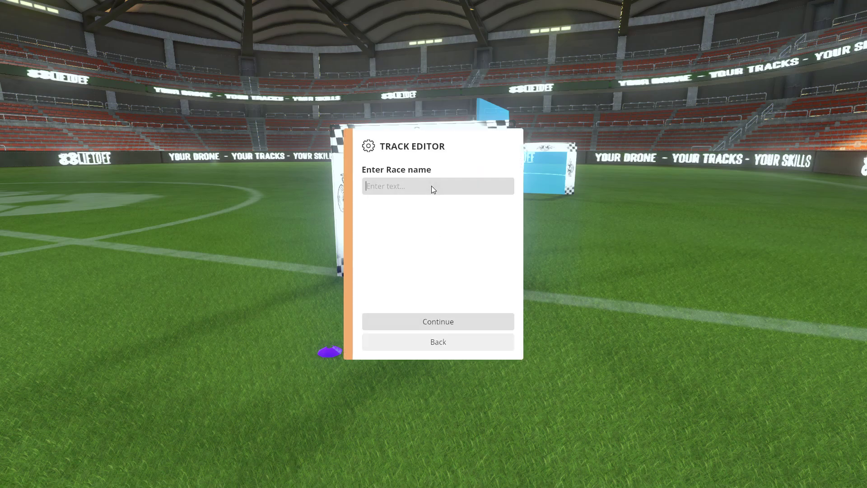
text(DavesTestRace)
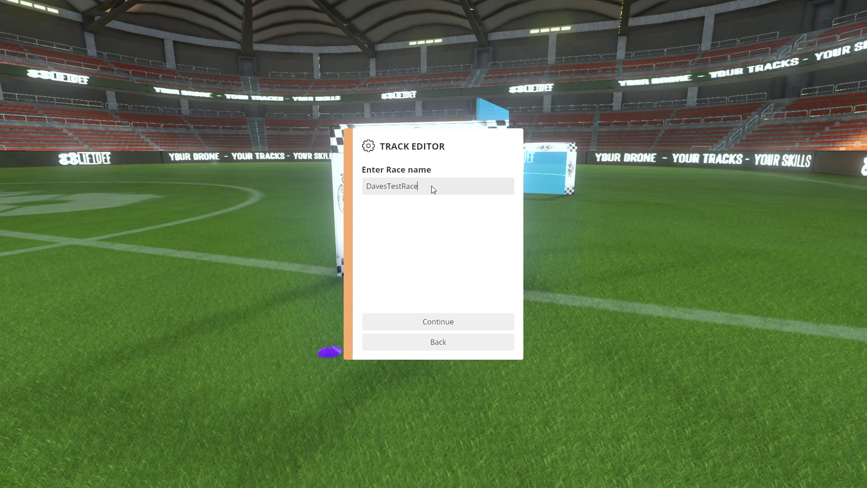
click(438, 321)
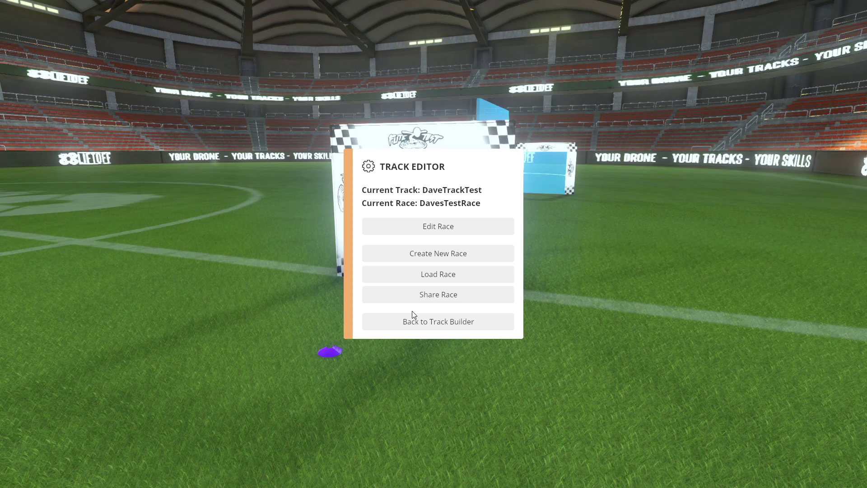
mouse_move(438, 274)
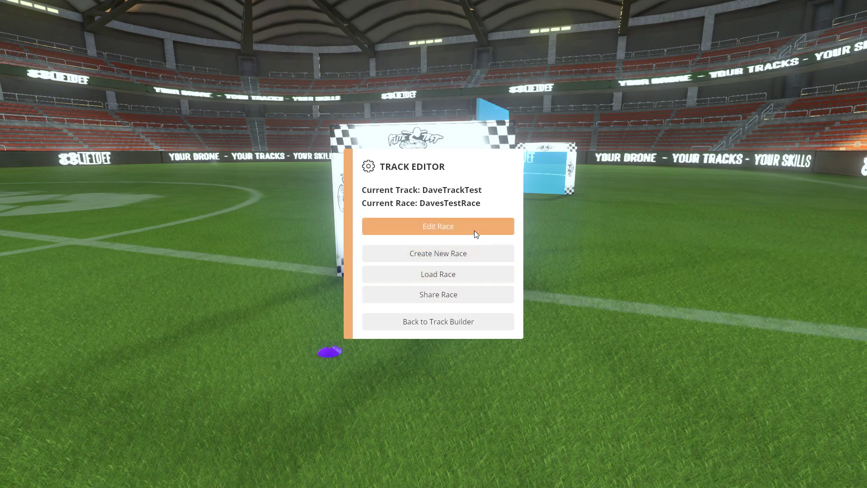
mouse_move(478, 232)
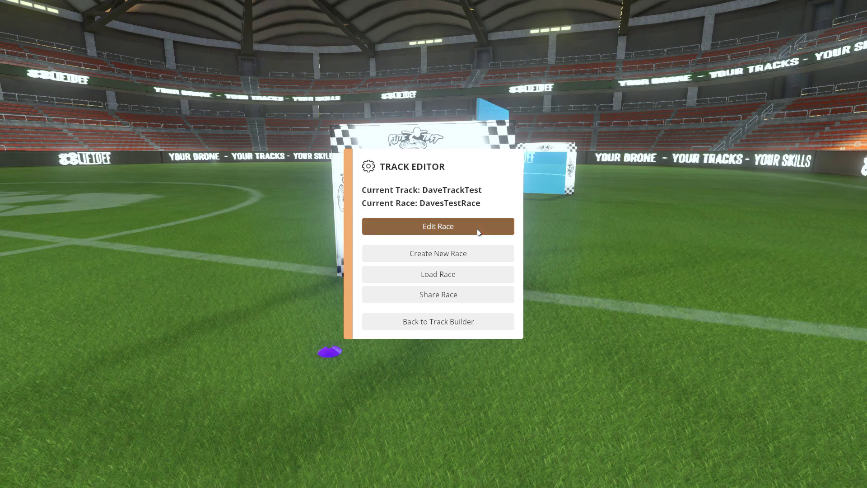
Open the DavesTestRace race editor to start adding gates.
click(438, 226)
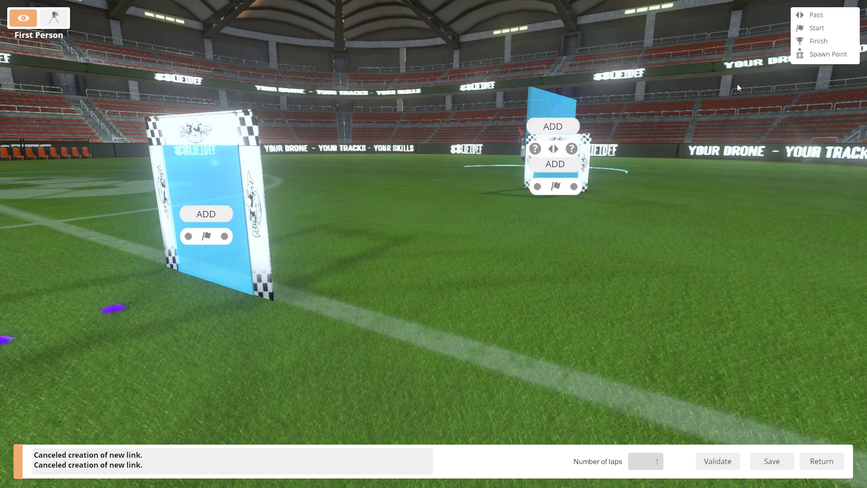
mouse_move(833, 34)
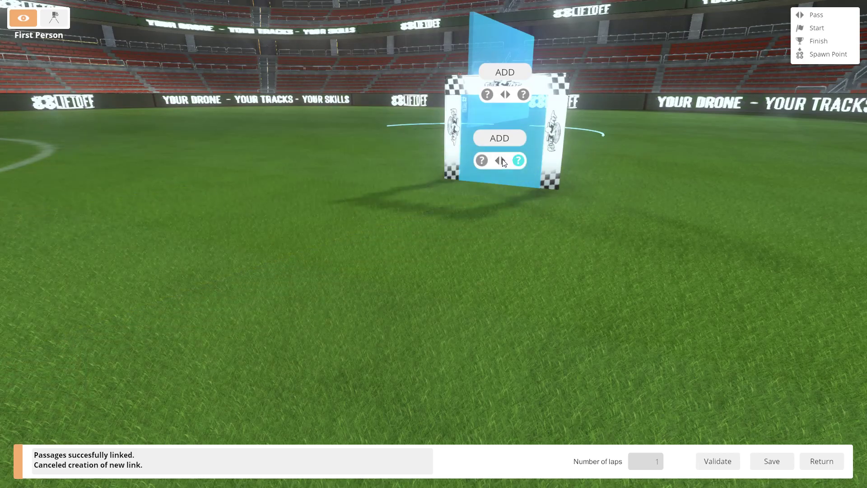
Add a gate's passage to the race and link the first gate into the second.
click(481, 160)
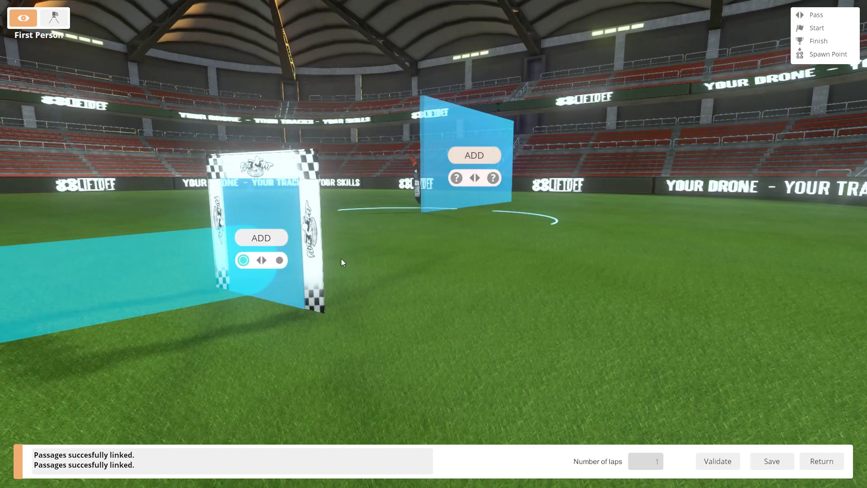
click(280, 261)
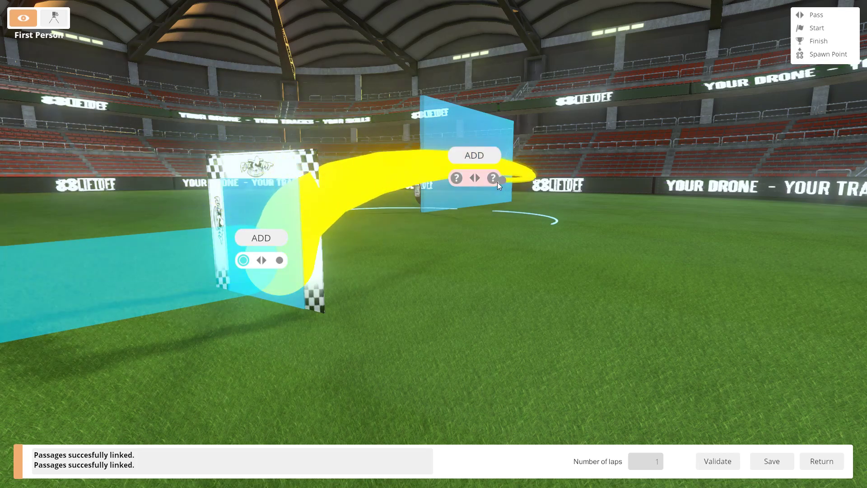
click(455, 178)
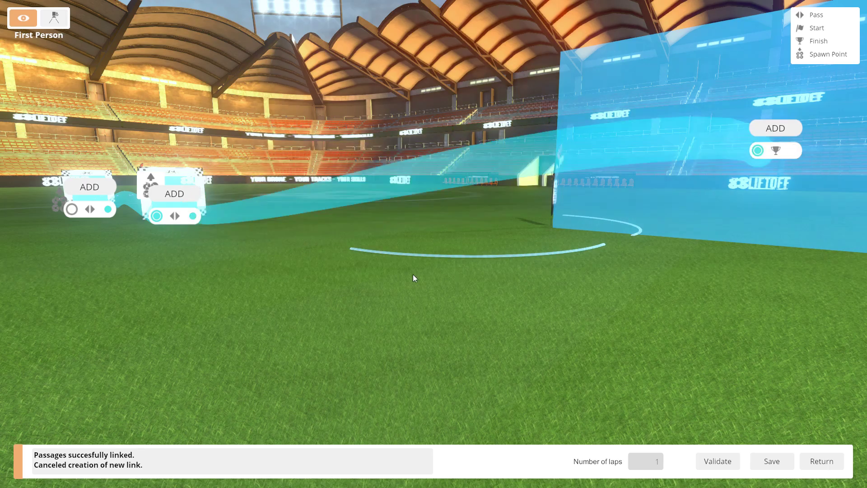
mouse_move(382, 257)
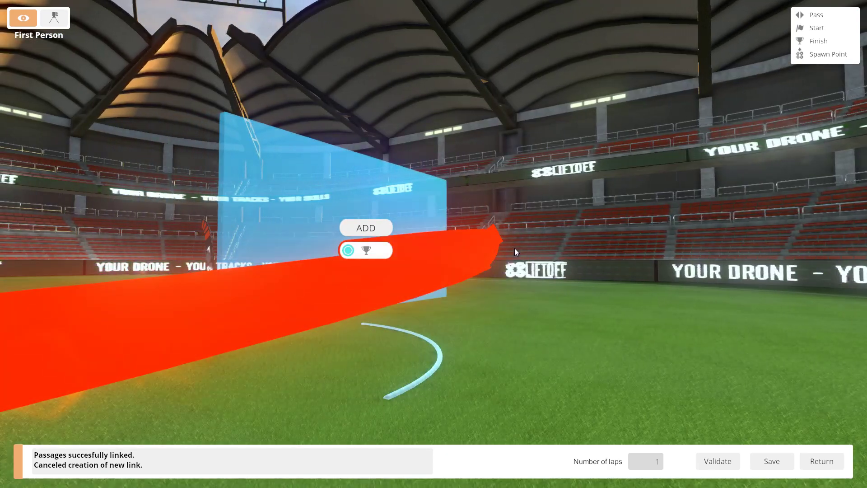
Cancel the unfinished link, set the near gate as Start, and validate DavesTestRace.
click(718, 461)
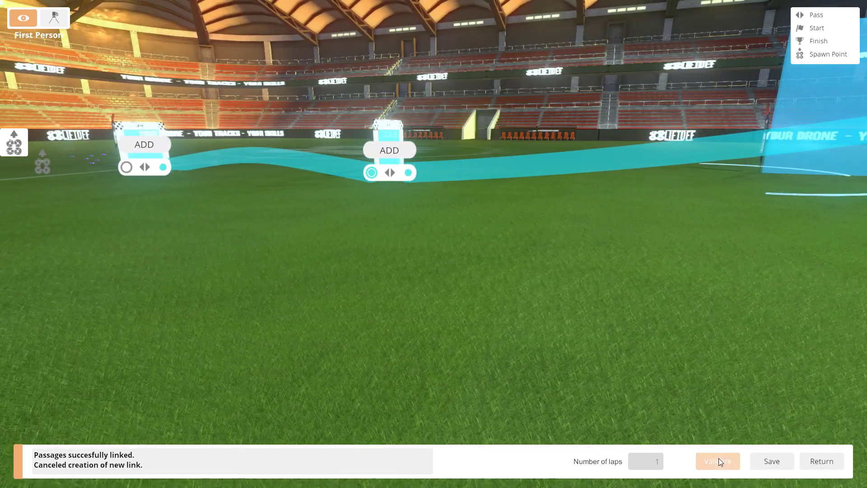
click(718, 460)
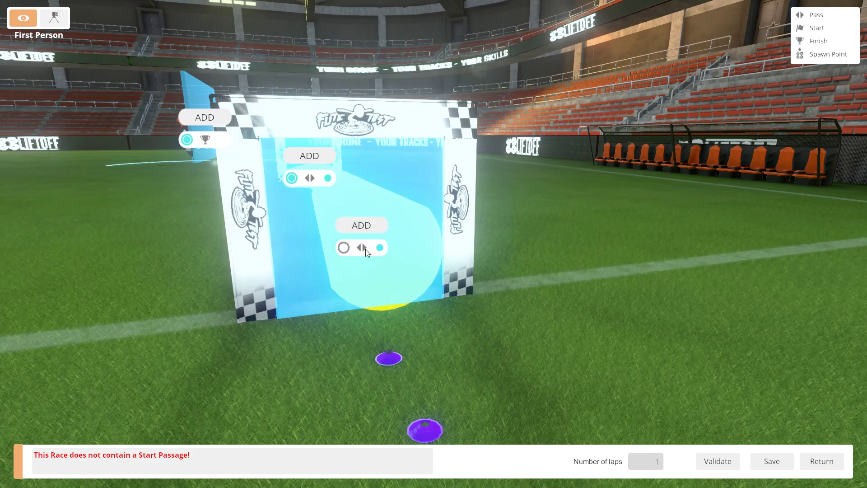
click(344, 247)
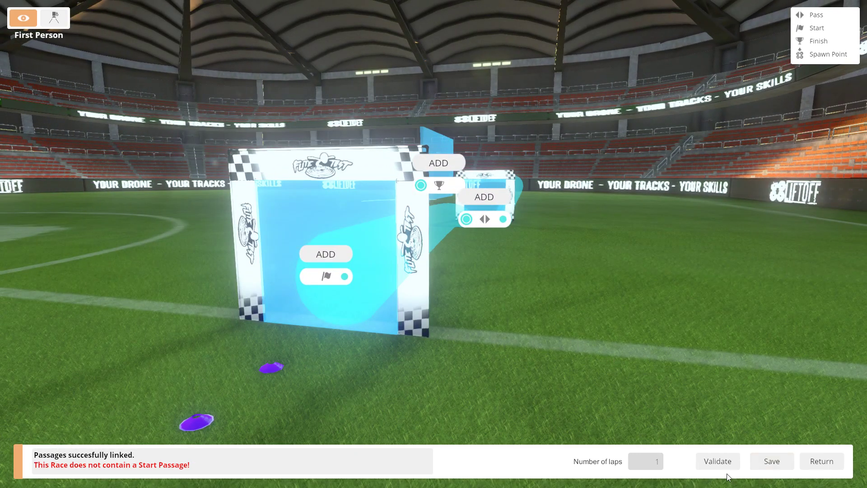
click(717, 460)
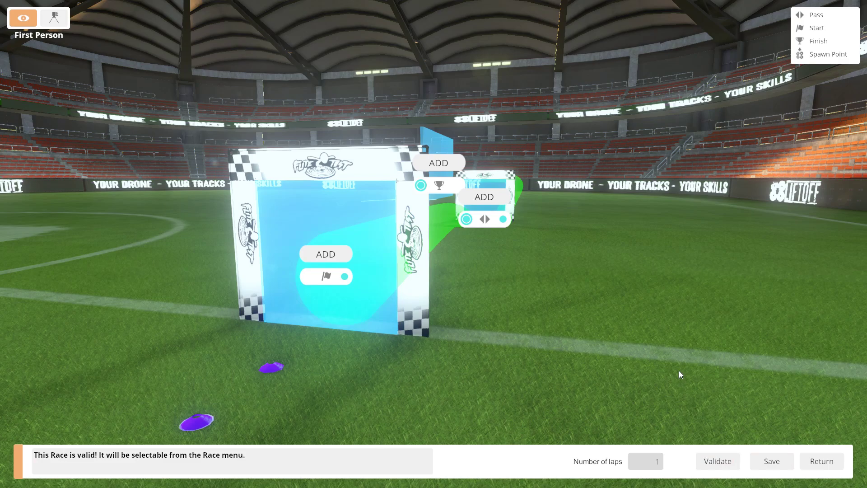
mouse_move(678, 365)
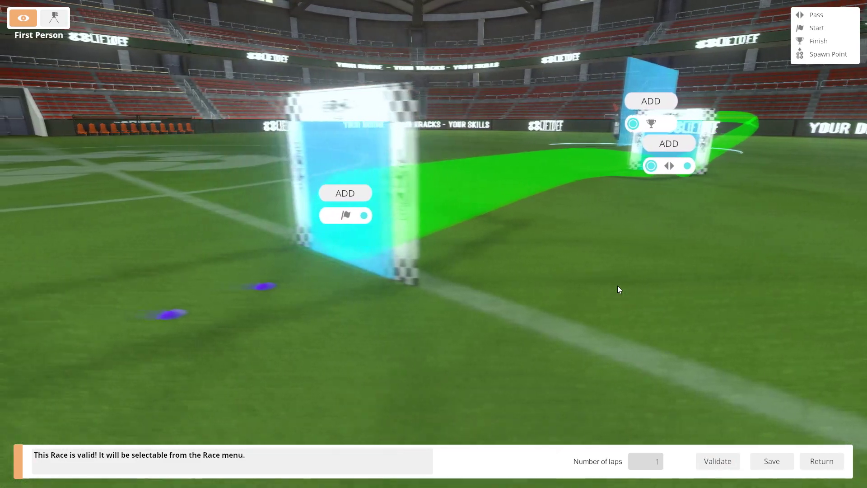
drag(619, 288, 498, 166)
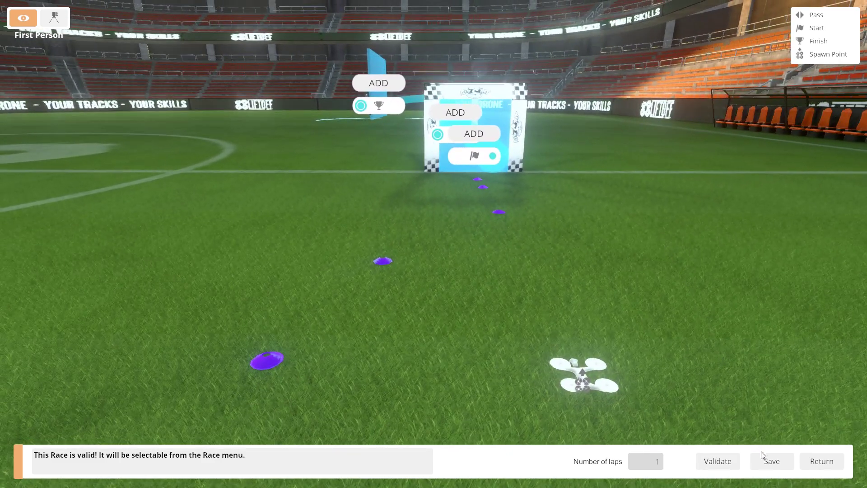
Save DavesTestRace with its validated start and finish gates.
click(772, 461)
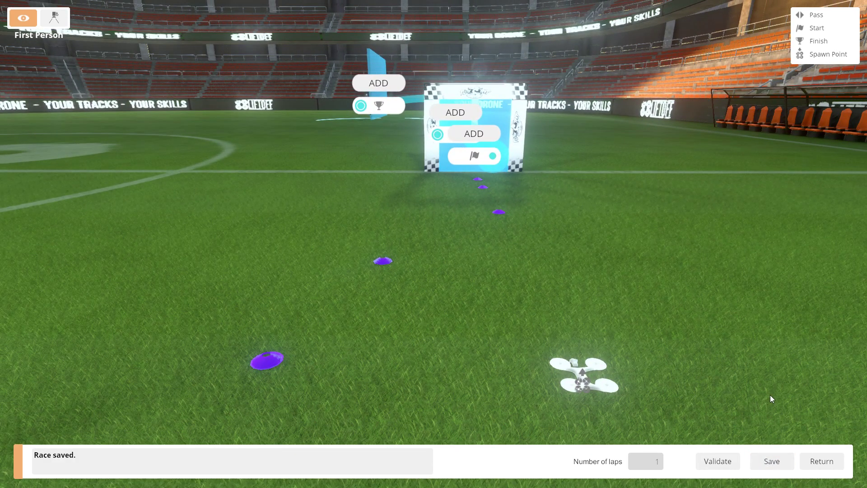
mouse_move(762, 396)
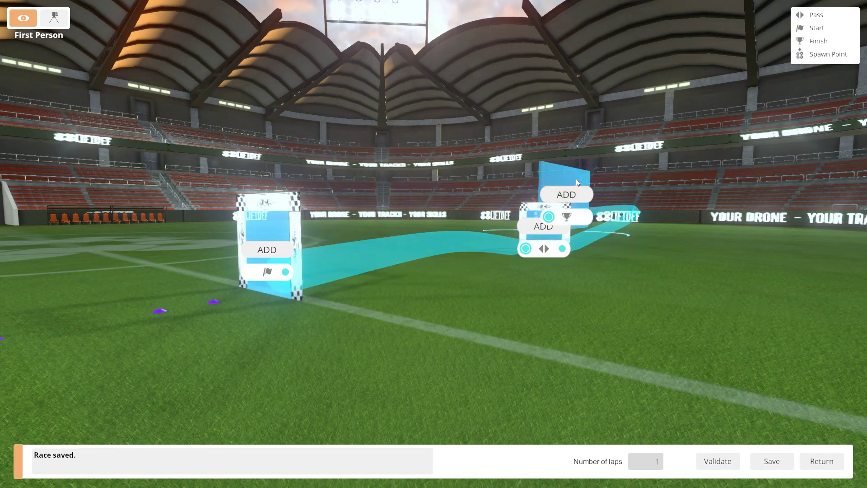
mouse_move(267, 250)
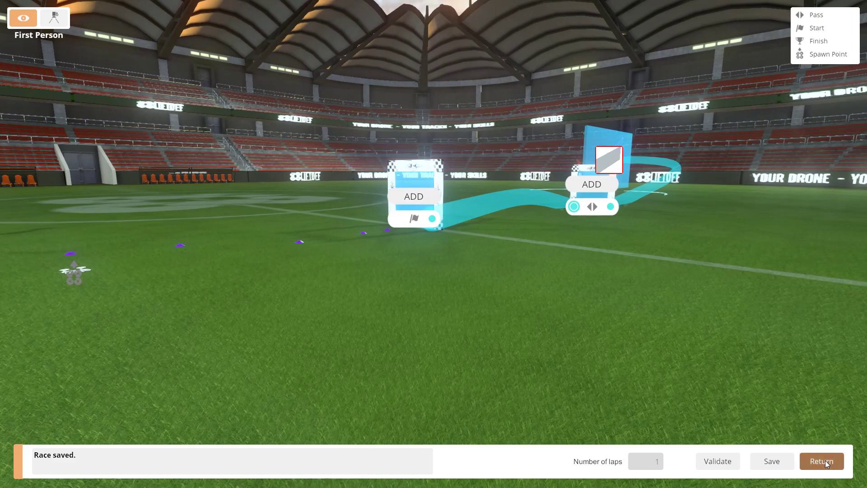
Exit the race editor and return to the Track Builder.
click(821, 461)
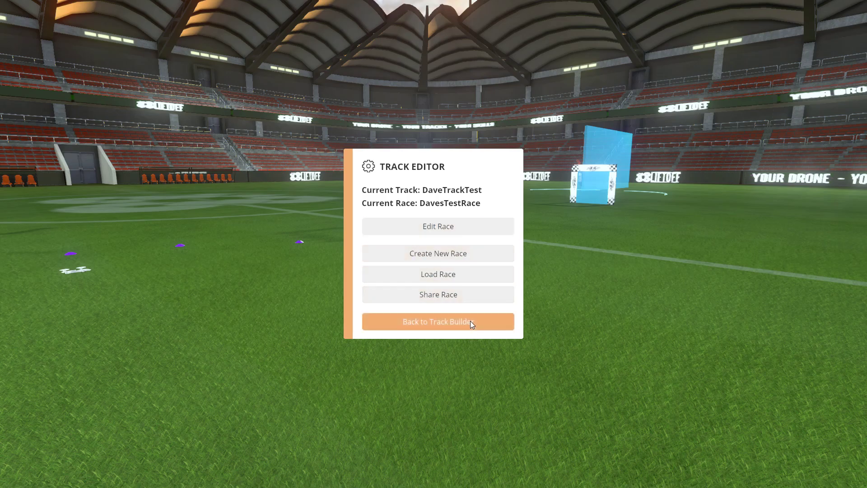
click(438, 321)
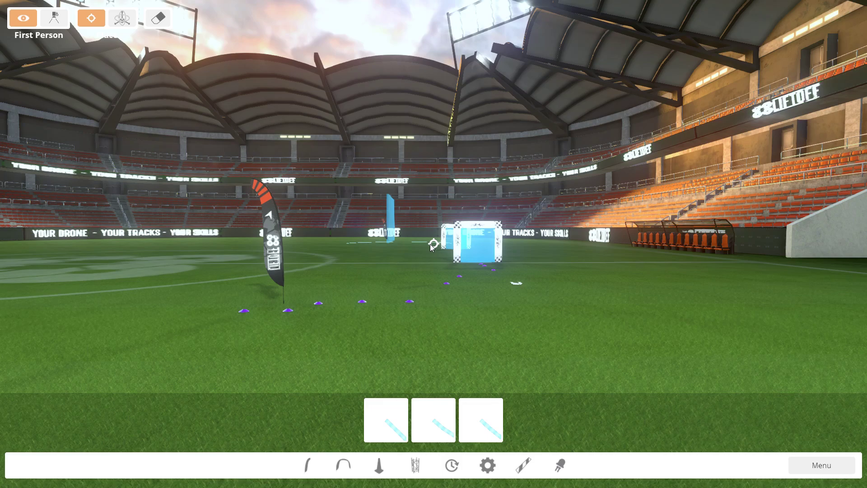
mouse_move(471, 318)
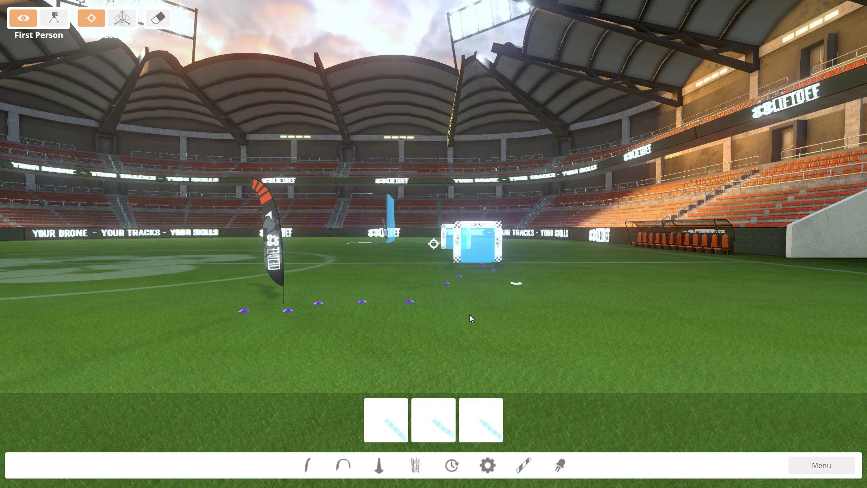
mouse_move(480, 335)
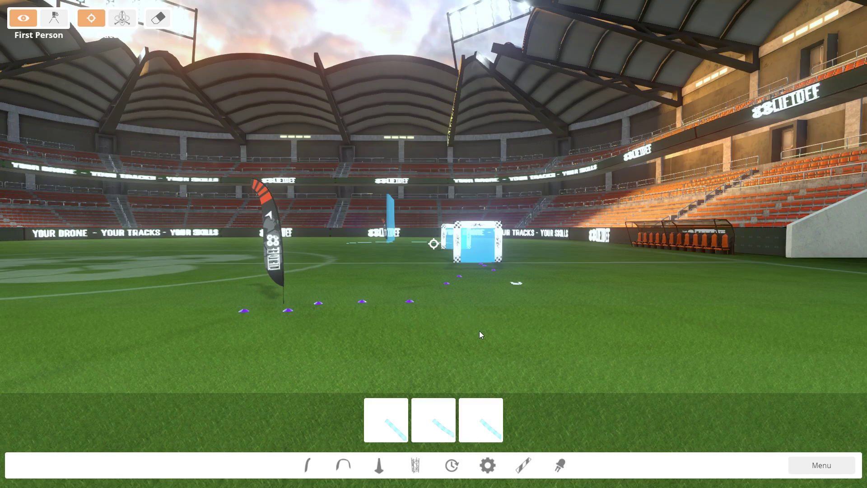